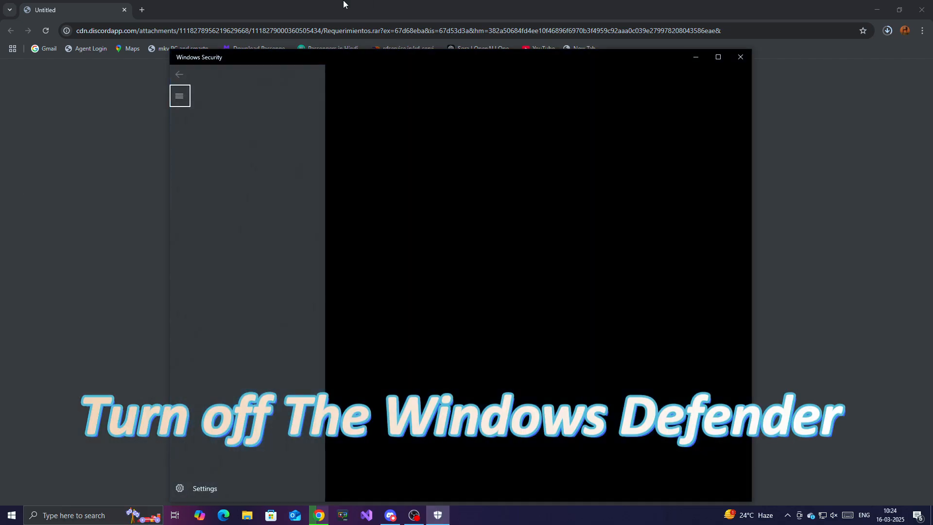
- Adjust the virus protection setting in Windows Security and close the window
{"action": "left_click", "coordinate": [179, 96]}
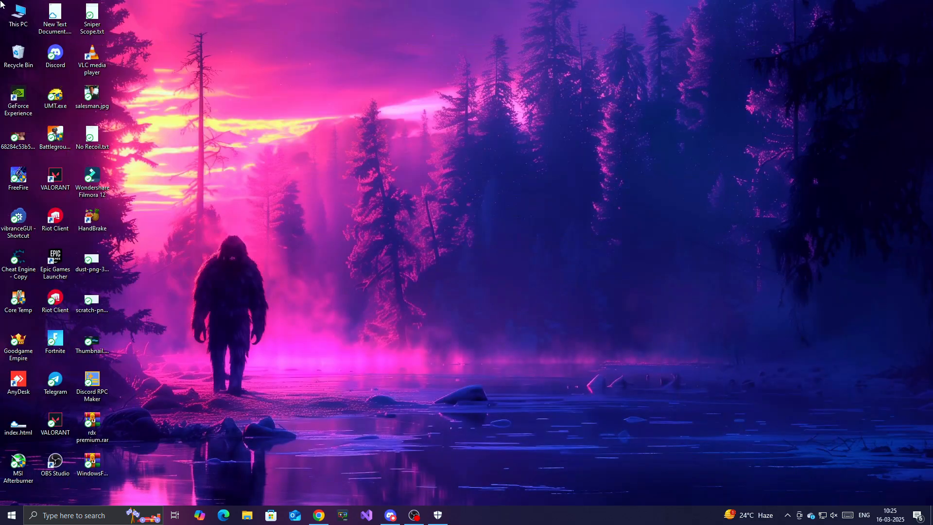
- Extract Requerimientos.rar here so the DirectX and Visual C++ folders appear
{"action": "left_click", "coordinate": [246, 515]}
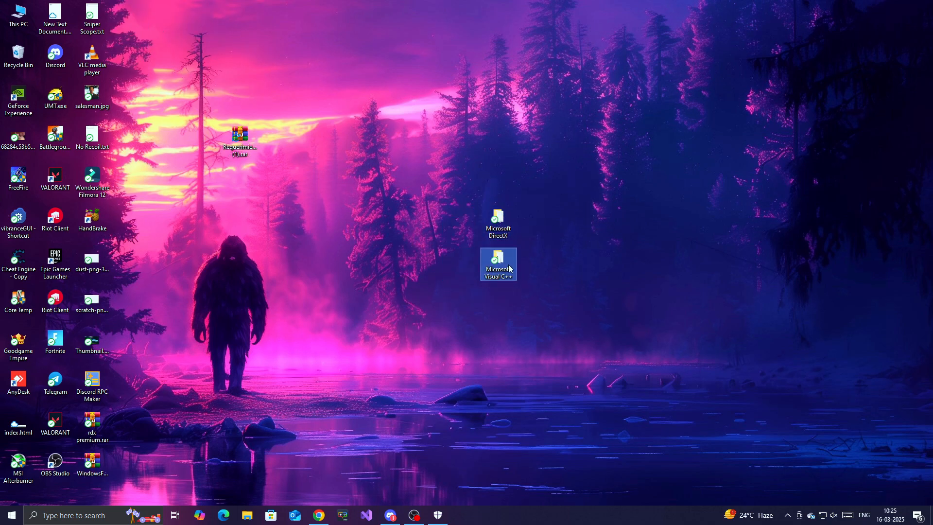
- Run install_all.bat from the Microsoft Visual C++ folder
{"action": "double_click", "coordinate": [498, 264]}
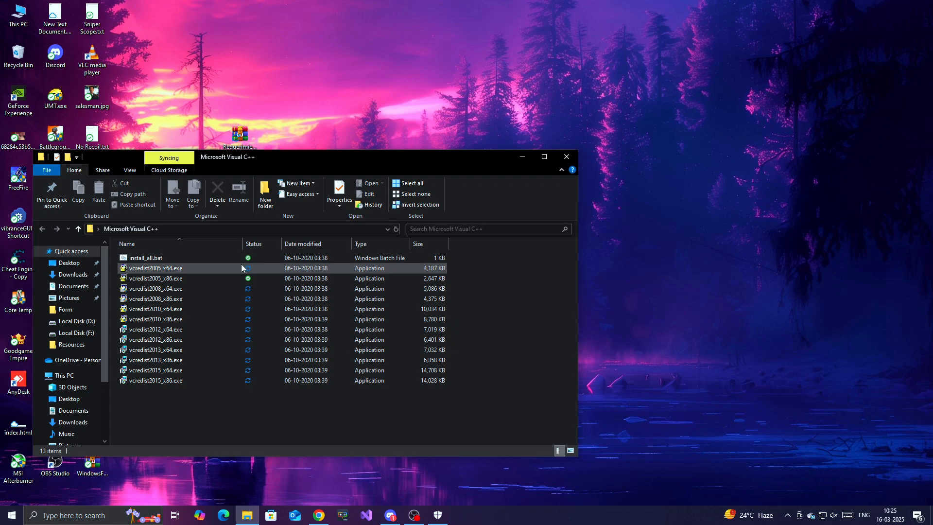
{"action": "left_click", "coordinate": [146, 258]}
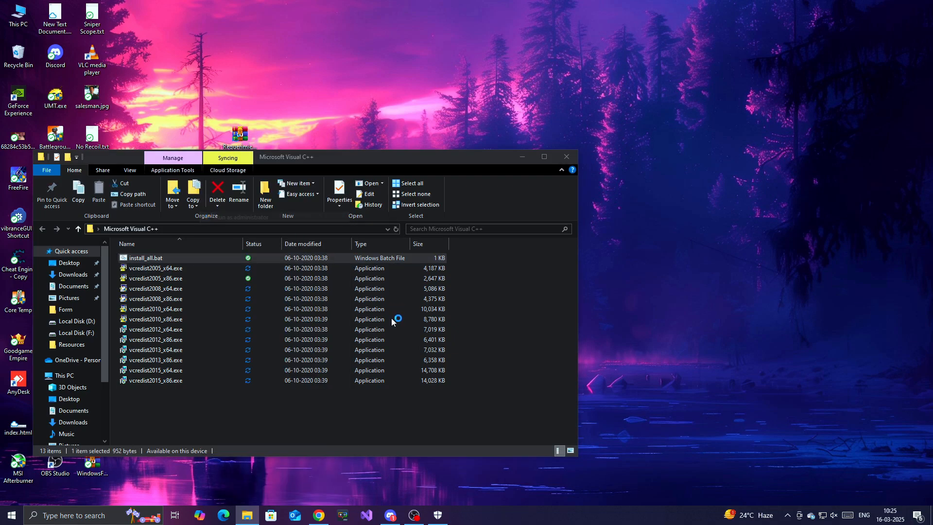
{"action": "double_click", "coordinate": [145, 257]}
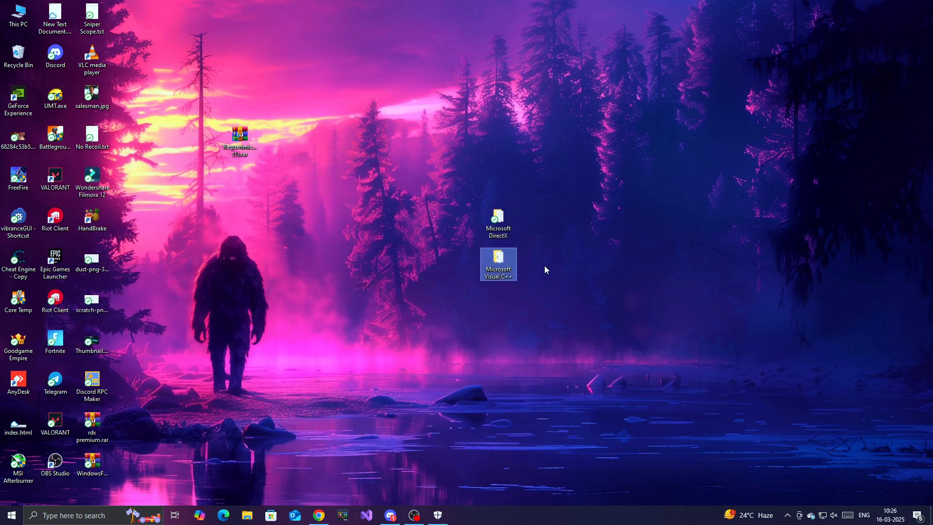
- Run dxwsetup.exe from the Microsoft DirectX folder and continue past the Bing Bar offer
{"action": "left_click", "coordinate": [498, 224]}
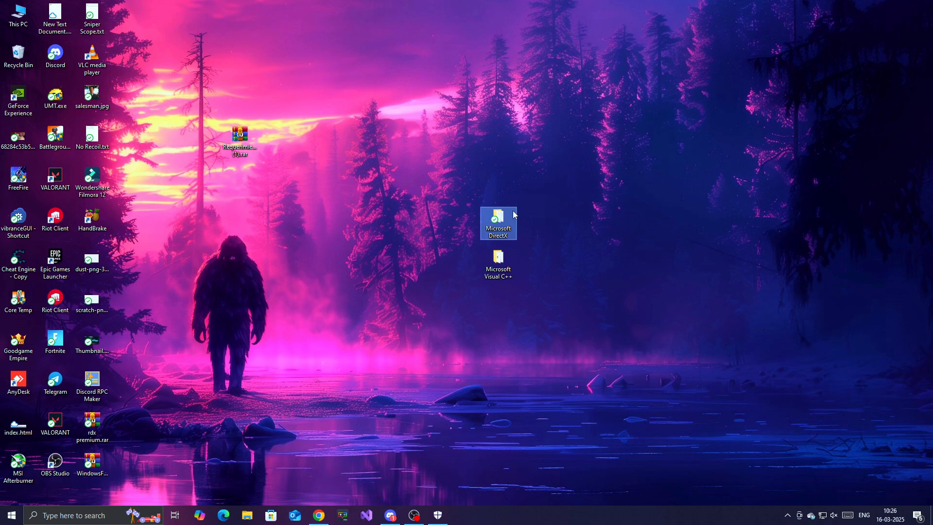
{"action": "double_click", "coordinate": [498, 221]}
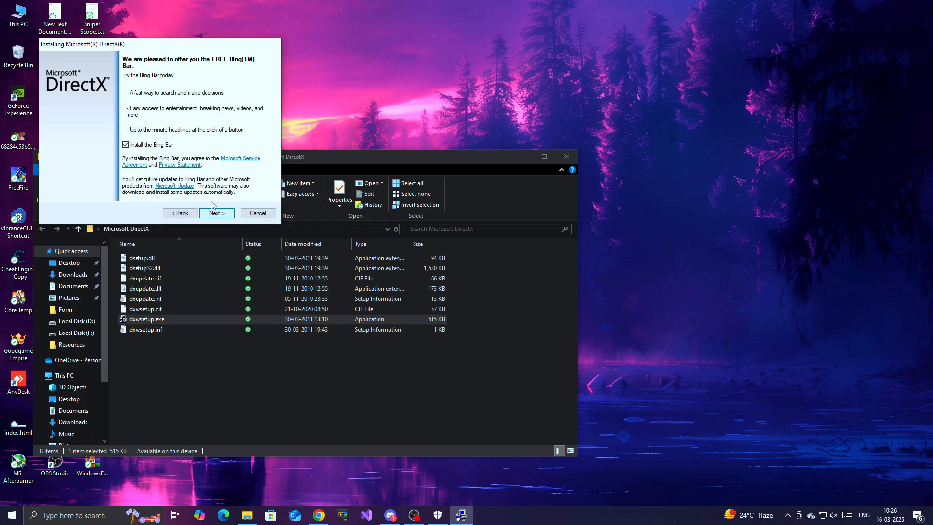
{"action": "left_click", "coordinate": [216, 213]}
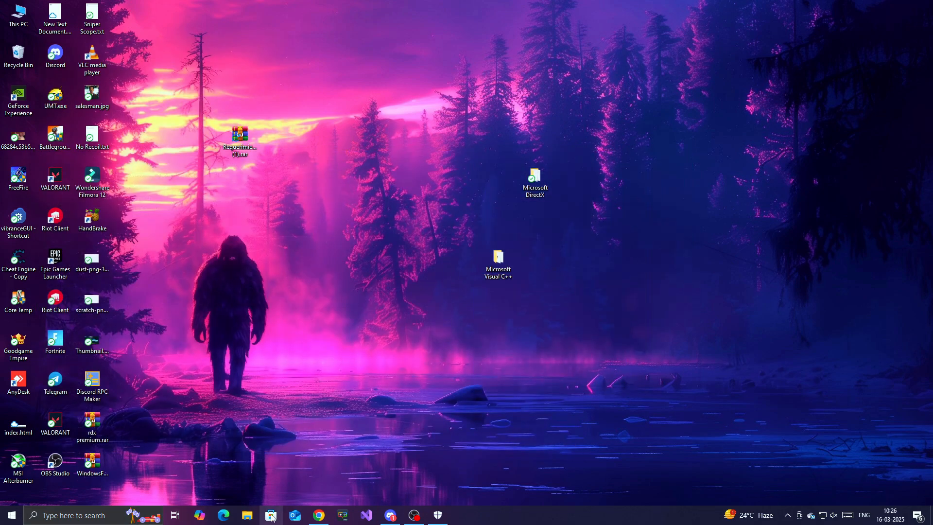
- Launch the loader from Local Disk (F:) and enter username 'Rihan' on its login screen
{"action": "left_click", "coordinate": [270, 515]}
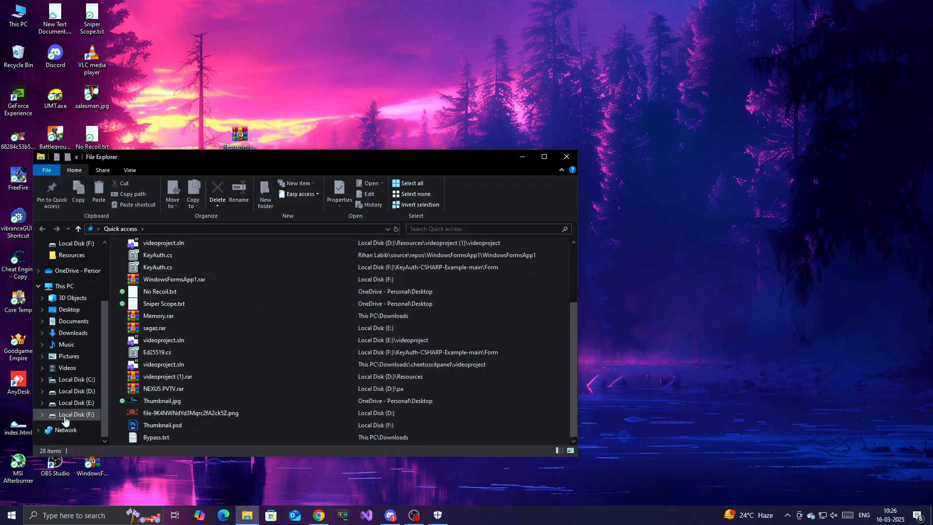
{"action": "left_click", "coordinate": [77, 415]}
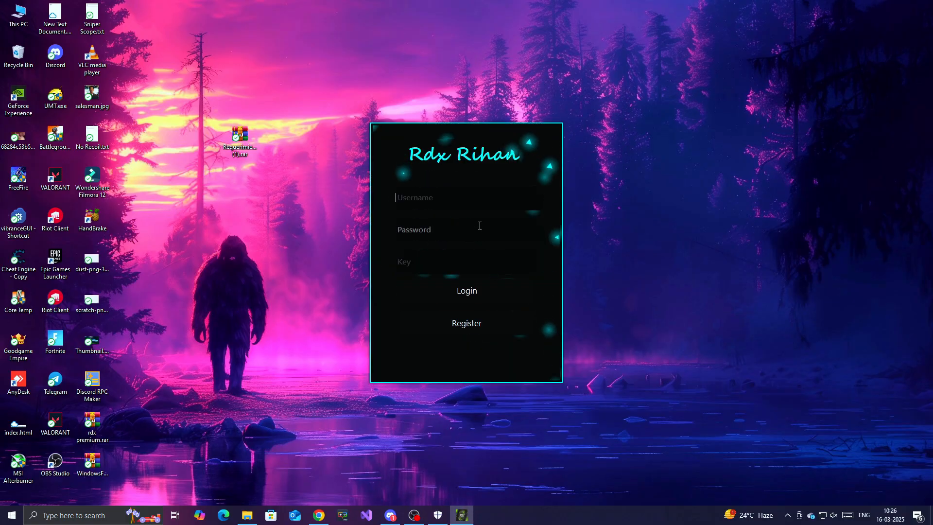
{"action": "type", "text": "Rihan"}
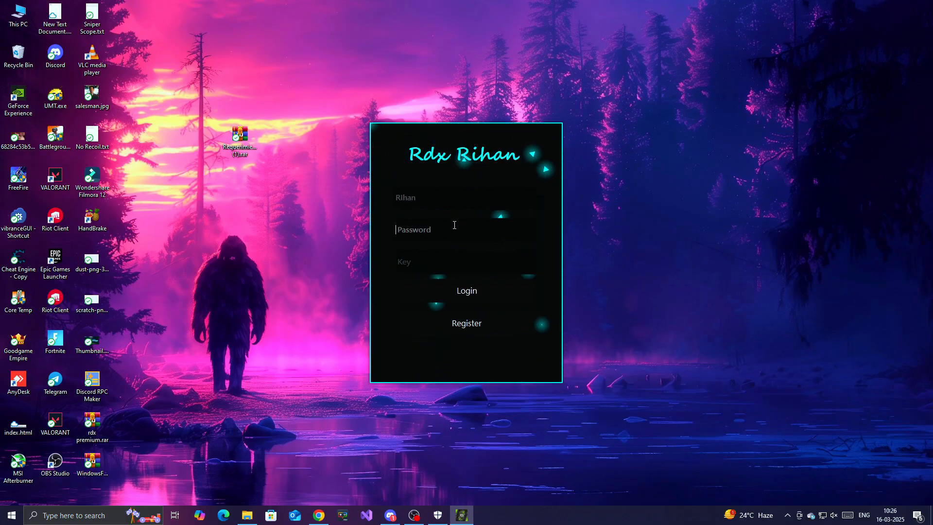
{"action": "left_click", "coordinate": [467, 291]}
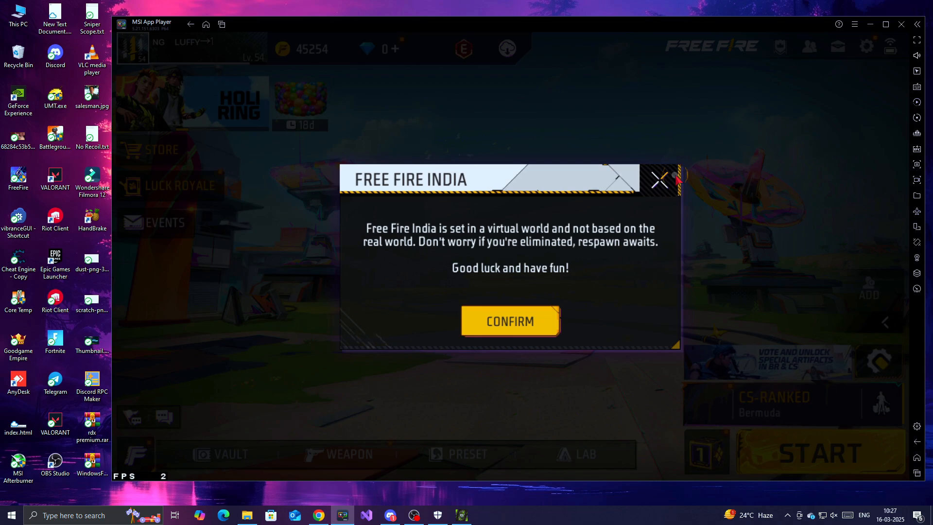
- Confirm the Free Fire India notice and dismiss the Holi event banner
{"action": "left_click", "coordinate": [508, 322]}
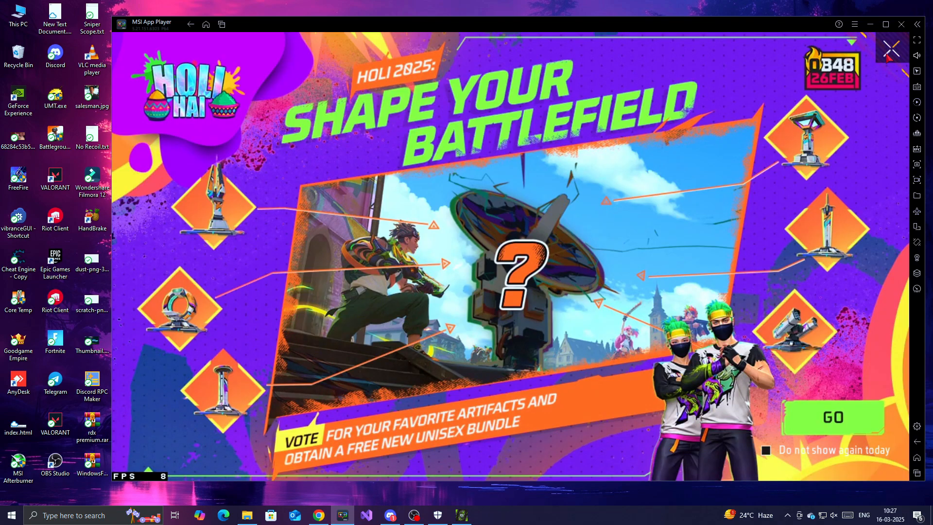
{"action": "left_click", "coordinate": [888, 48]}
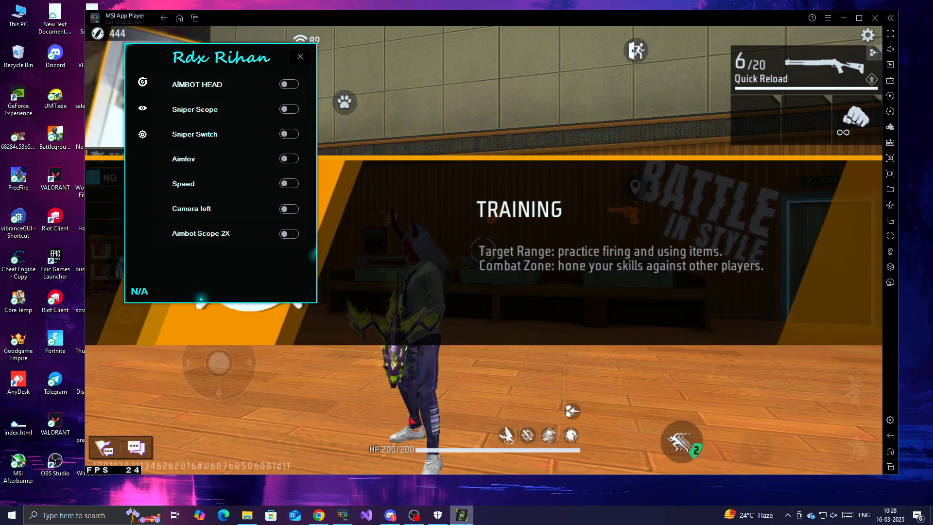
- Switch on the AIMBOT HEAD toggle so it shows 'Wait Injecting Aimbot'
{"action": "left_click", "coordinate": [288, 84]}
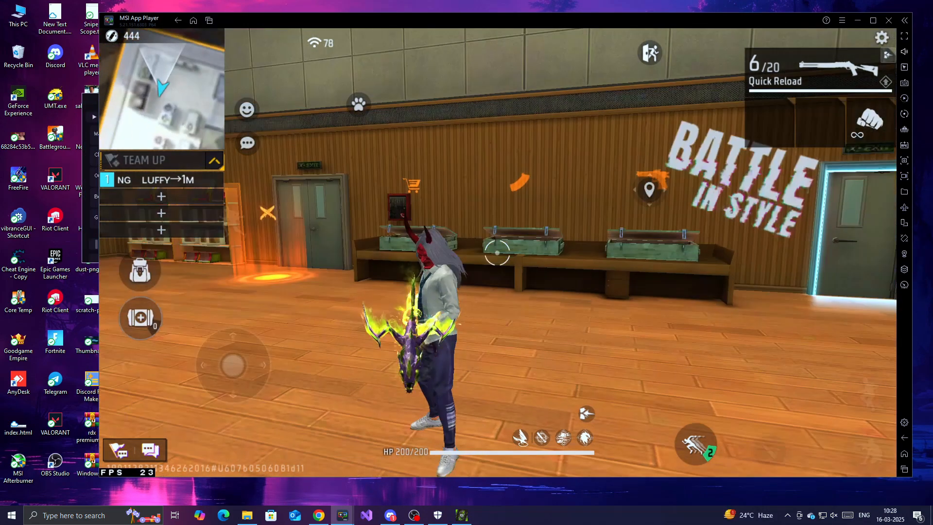
{"action": "left_click", "coordinate": [256, 219]}
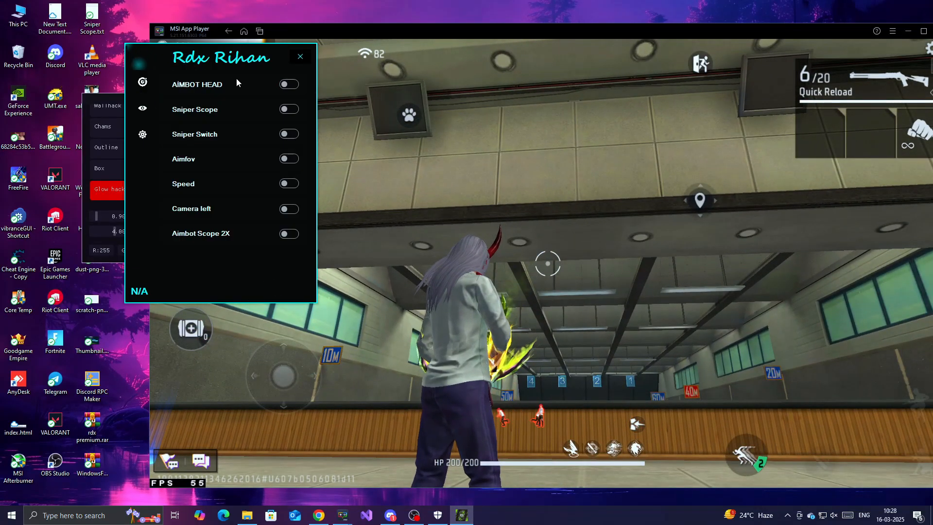
{"action": "left_click", "coordinate": [289, 83]}
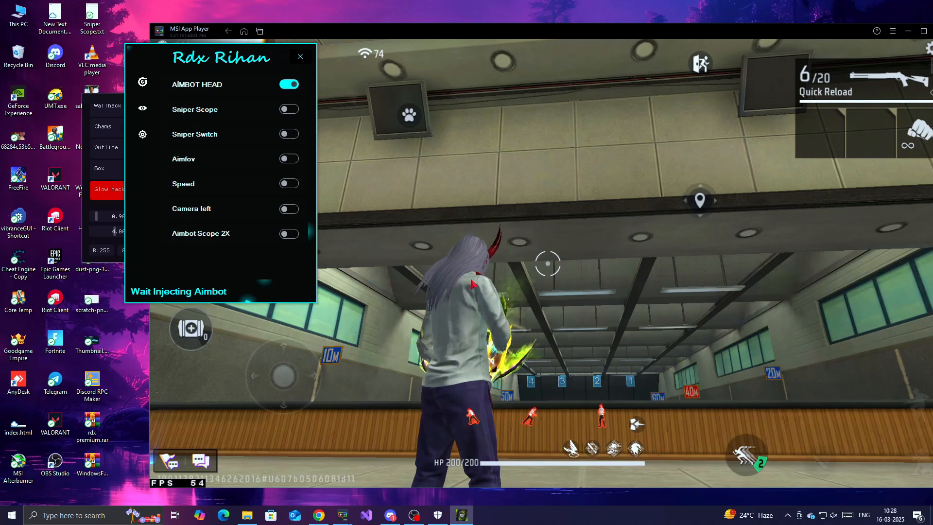